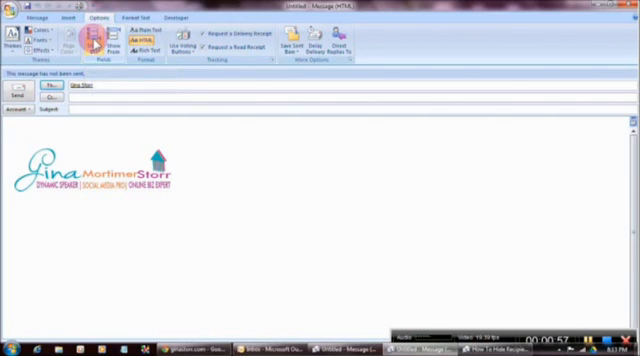
{"action": "mouse_move", "coordinate": [108, 46]}
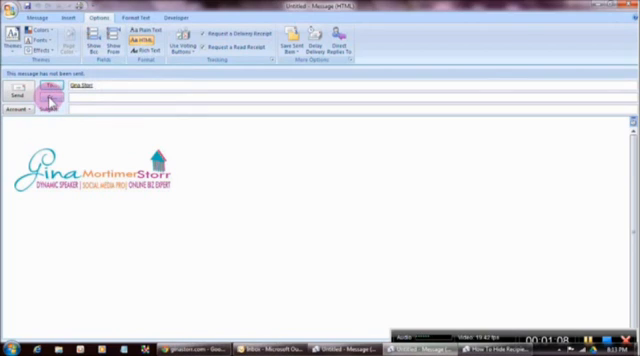
{"action": "mouse_move", "coordinate": [96, 44]}
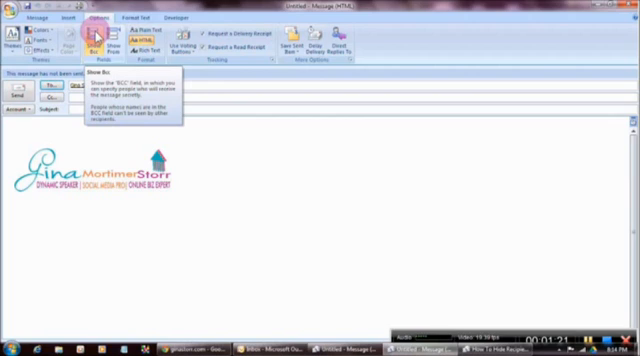
Step: Open the received 'How To Hide Recipients List In Outlook Email' message in its own window
{"action": "left_click", "coordinate": [96, 44]}
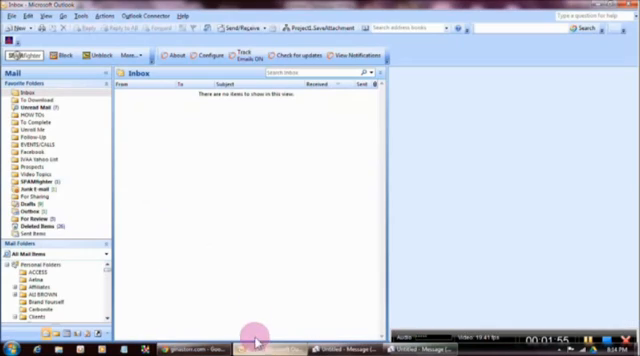
{"action": "mouse_move", "coordinate": [236, 30]}
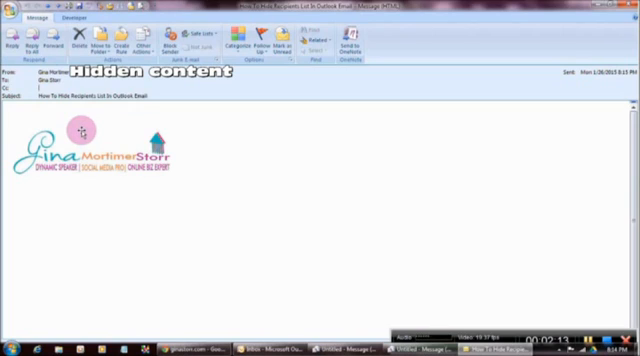
{"action": "mouse_move", "coordinate": [240, 144]}
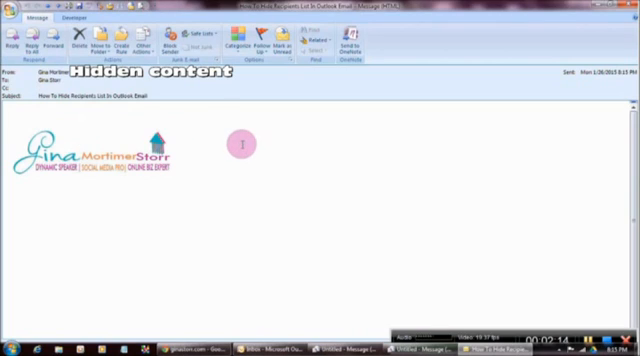